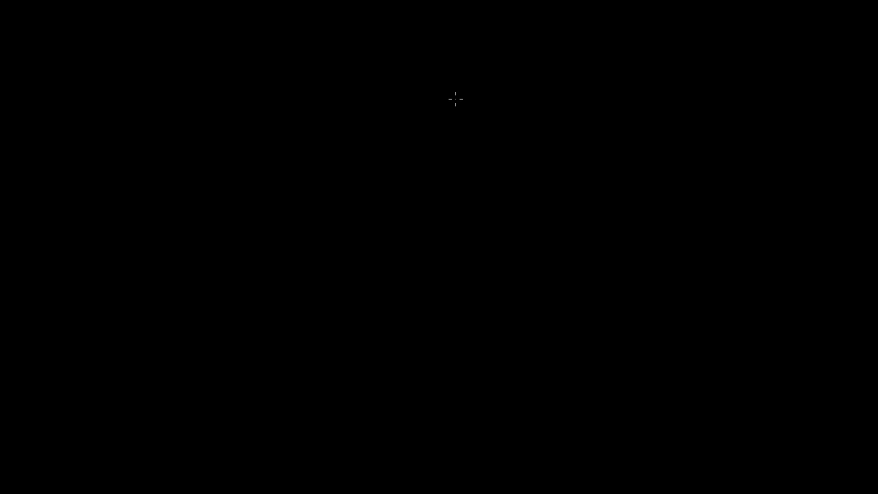
{"action": "mouse_move", "coordinate": [469, 93]}
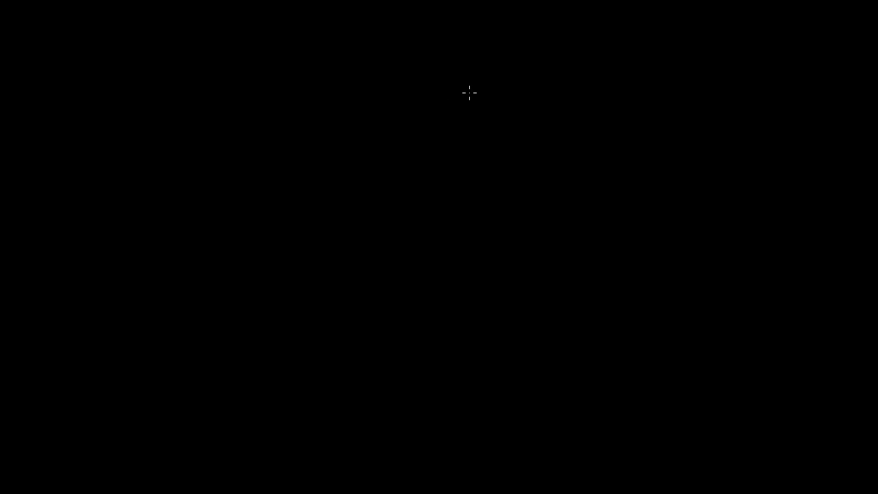
{"action": "mouse_move", "coordinate": [173, 36]}
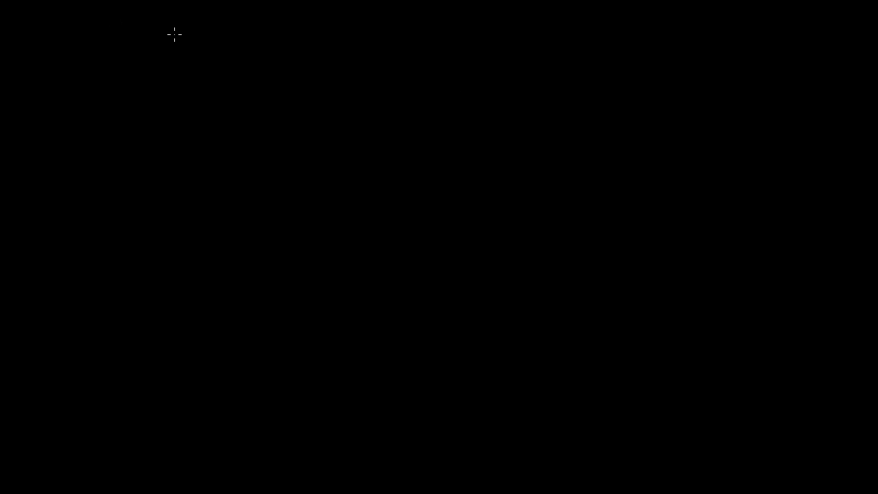
{"action": "mouse_move", "coordinate": [5, 57]}
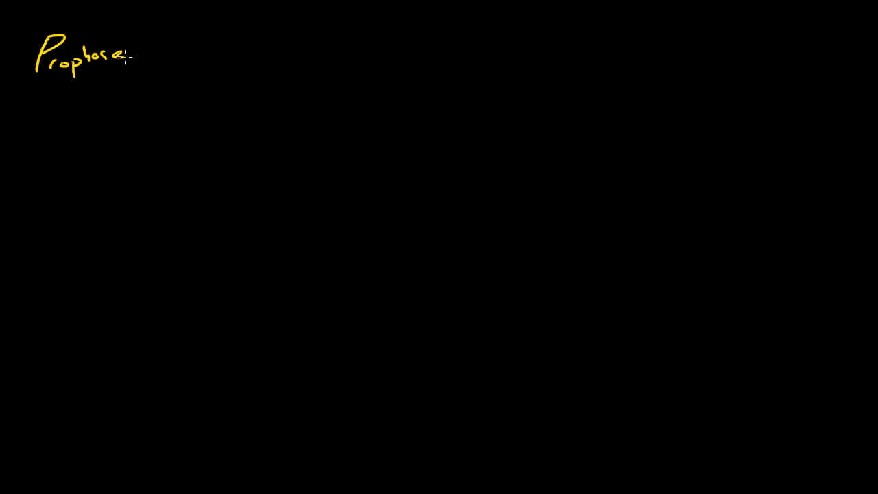
- Underline 'Prophase' in yellow, draw a large green cell circle and start a magenta chromosome inside it
{"action": "left_click_drag", "start_coordinate": [27, 84], "coordinate": [148, 83]}
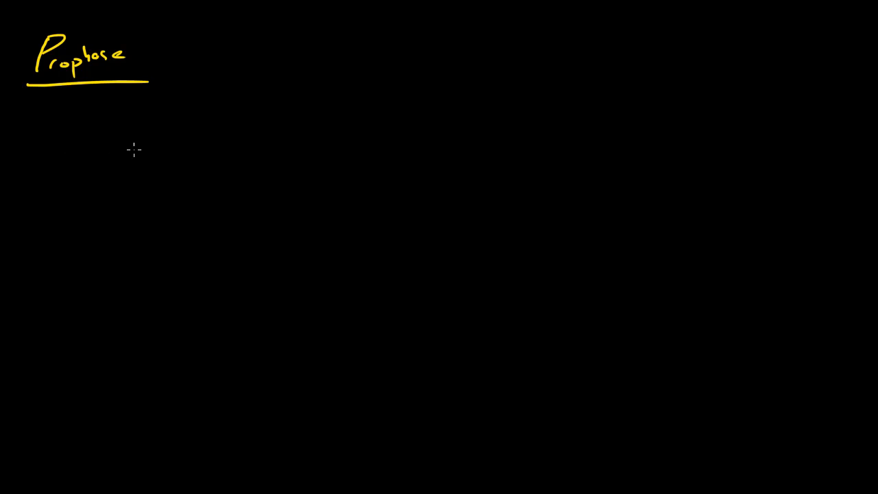
{"action": "left_click_drag", "start_coordinate": [181, 117], "coordinate": [261, 367]}
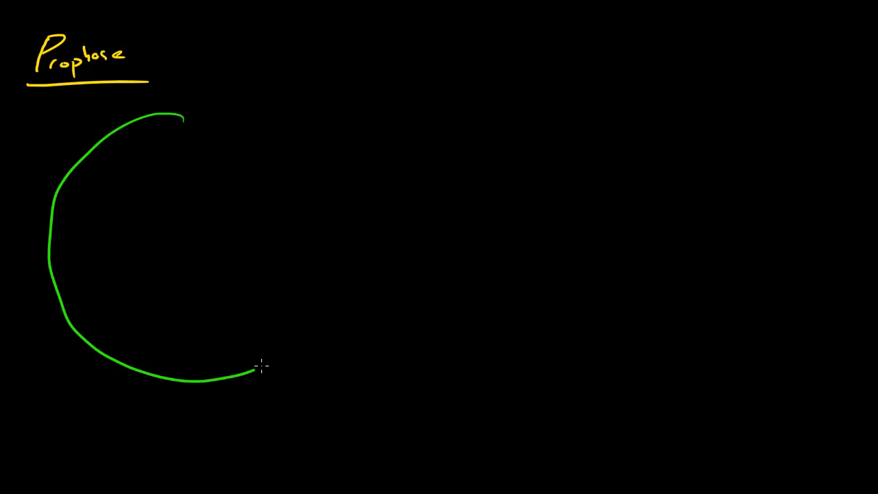
{"action": "left_click_drag", "start_coordinate": [260, 368], "coordinate": [181, 112]}
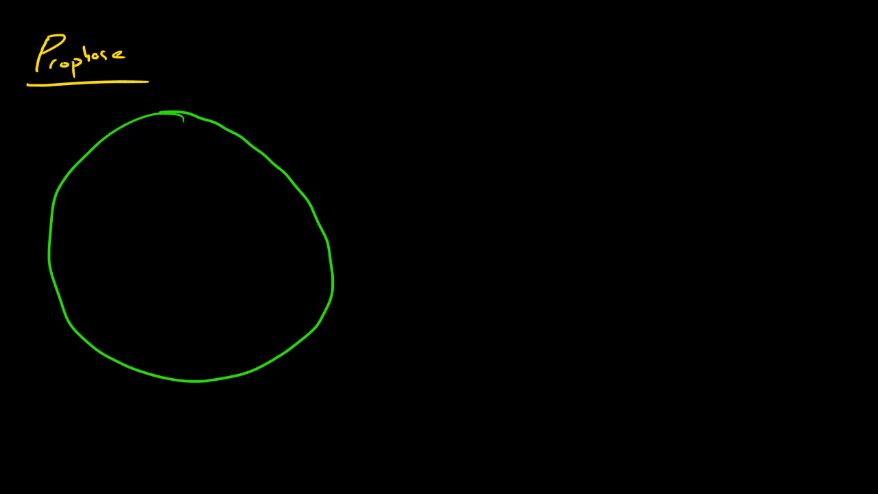
{"action": "mouse_move", "coordinate": [112, 110]}
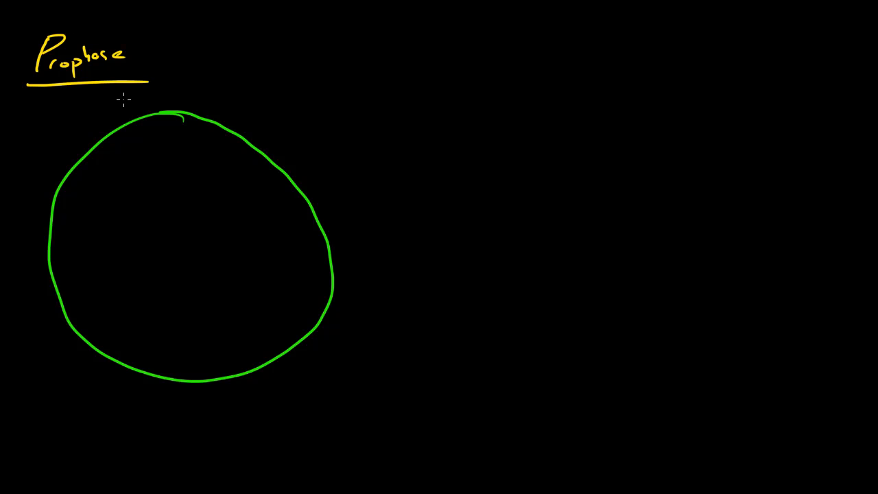
{"action": "left_click_drag", "start_coordinate": [152, 236], "coordinate": [162, 247]}
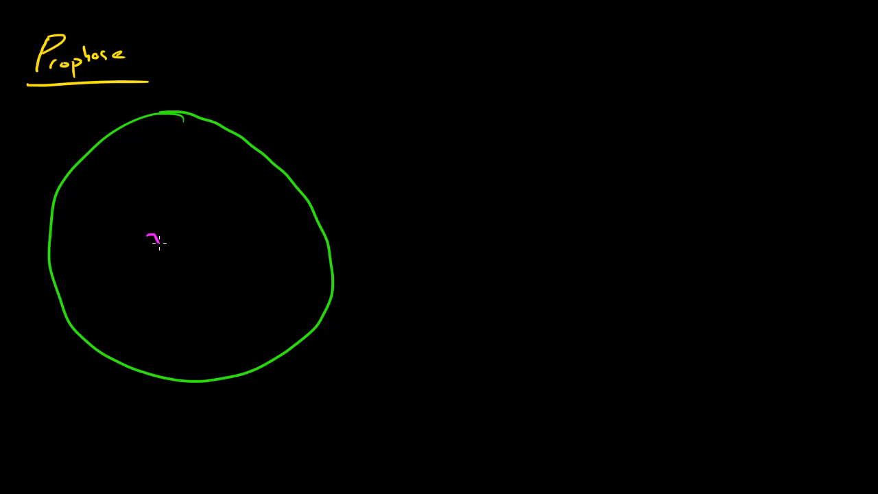
- Draw magenta chromosome squiggles at the cell centre and a short magenta line under the title
{"action": "left_click_drag", "start_coordinate": [154, 240], "coordinate": [192, 258]}
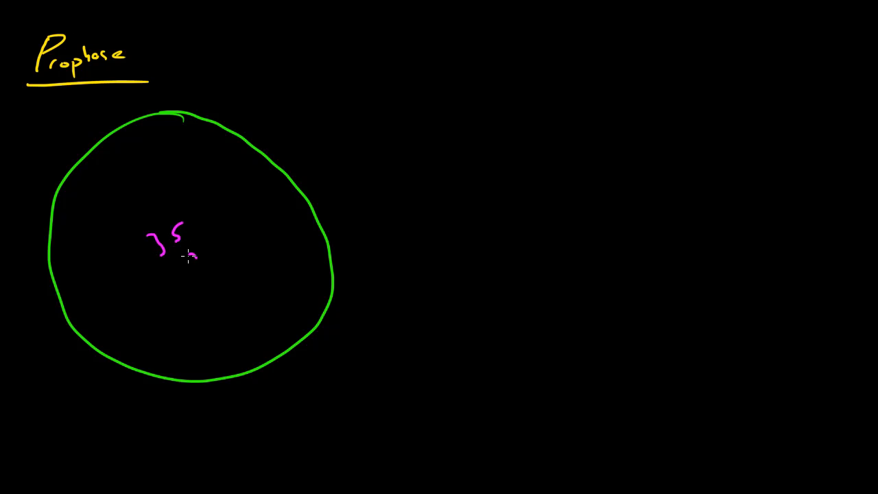
{"action": "left_click_drag", "start_coordinate": [175, 253], "coordinate": [195, 255]}
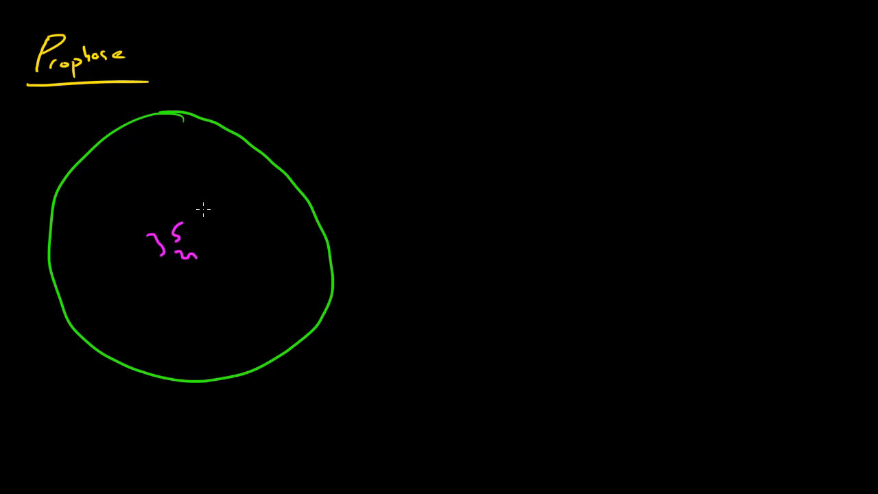
{"action": "mouse_move", "coordinate": [52, 100]}
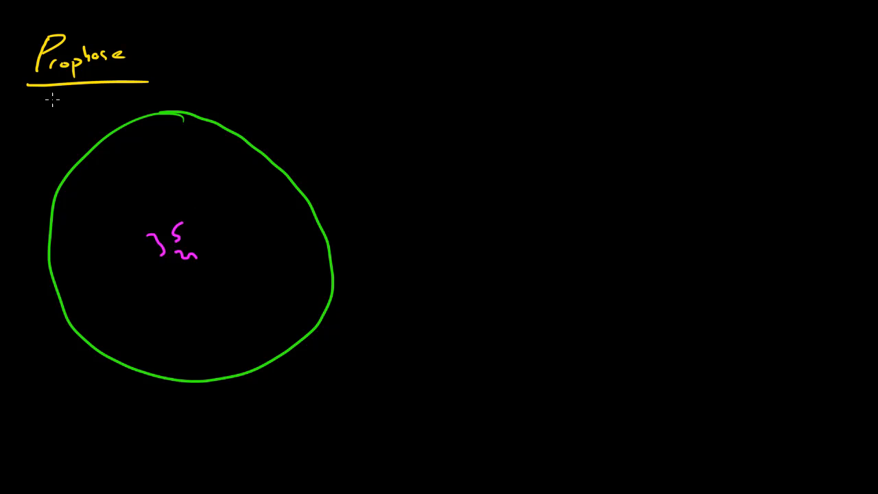
{"action": "left_click_drag", "start_coordinate": [38, 101], "coordinate": [116, 99]}
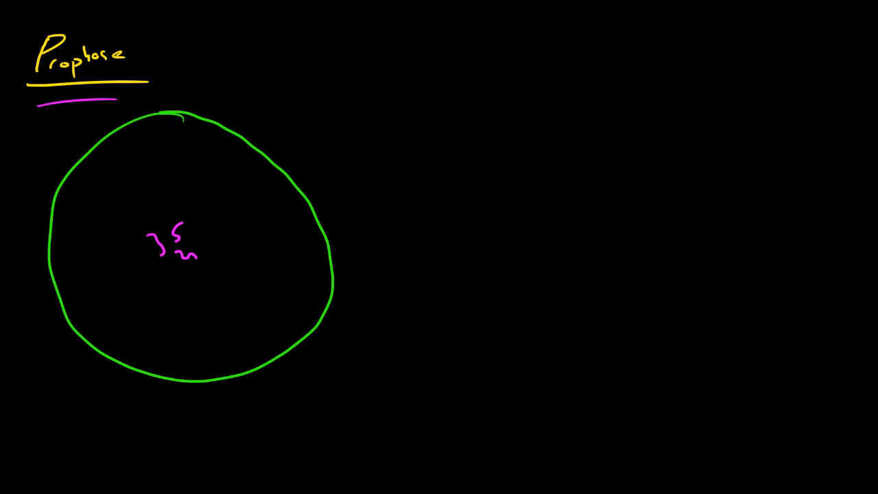
- Draw a dashed light-blue nuclear membrane circle around the magenta chromosomes
{"action": "left_click_drag", "start_coordinate": [137, 212], "coordinate": [131, 267]}
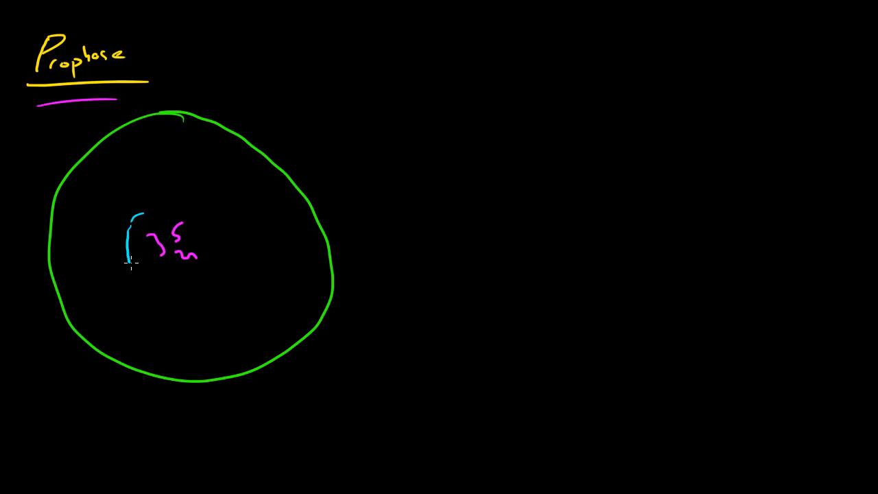
{"action": "left_click_drag", "start_coordinate": [123, 267], "coordinate": [217, 246]}
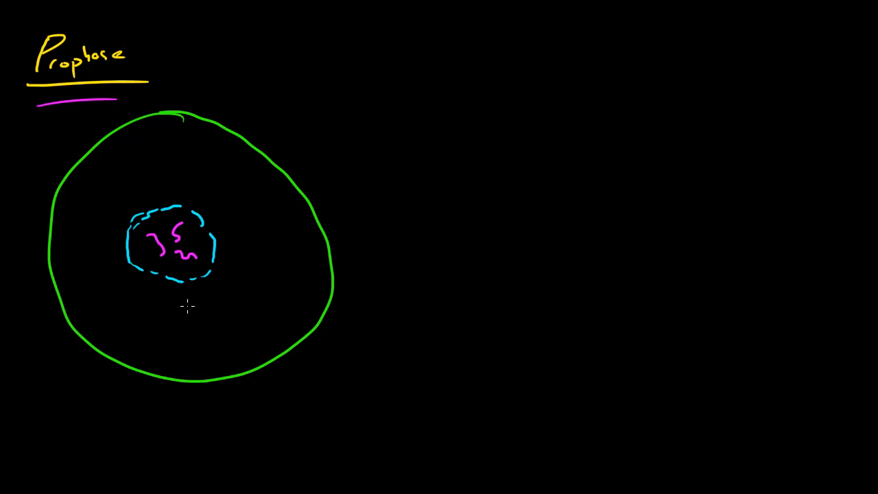
{"action": "mouse_move", "coordinate": [87, 211]}
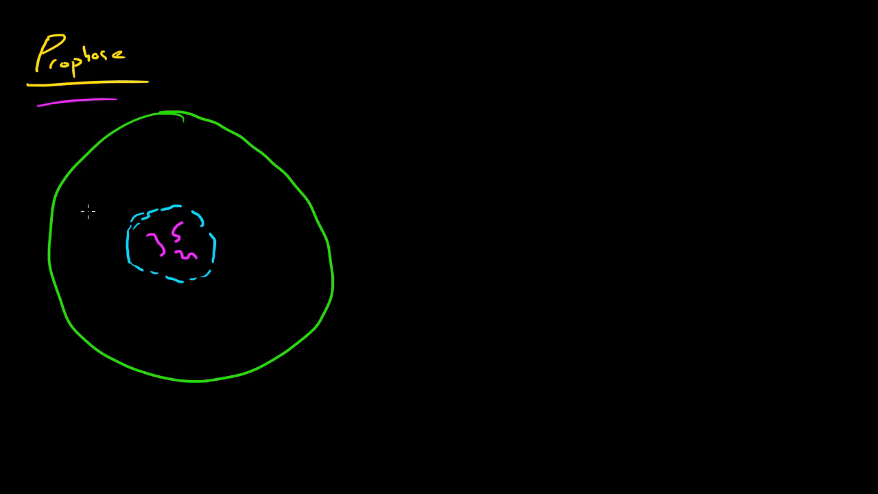
{"action": "mouse_move", "coordinate": [19, 242]}
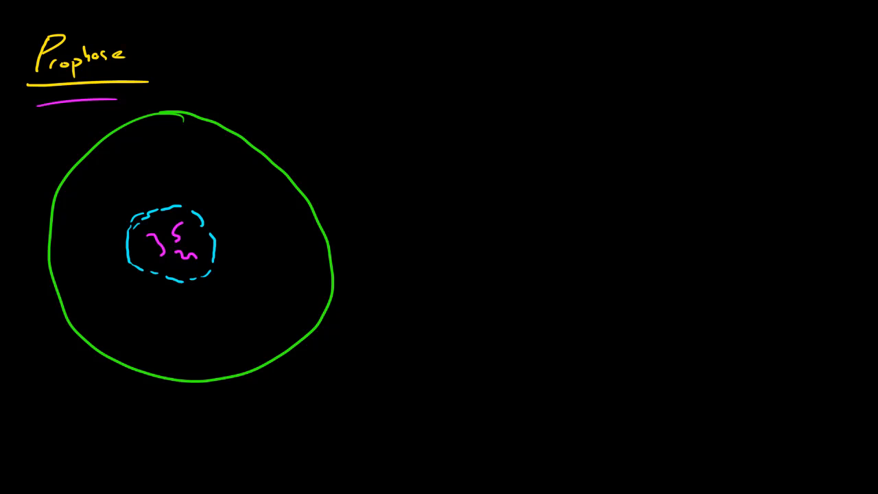
{"action": "mouse_move", "coordinate": [107, 176]}
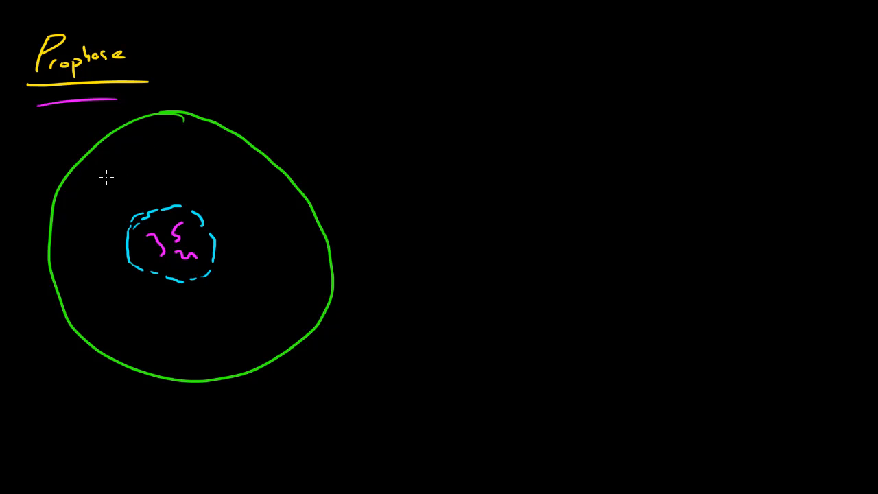
- Add yellow centrosomes with radiating spindle fibres in the cell, then an arrow toward the second cell
{"action": "left_click_drag", "start_coordinate": [96, 176], "coordinate": [116, 175]}
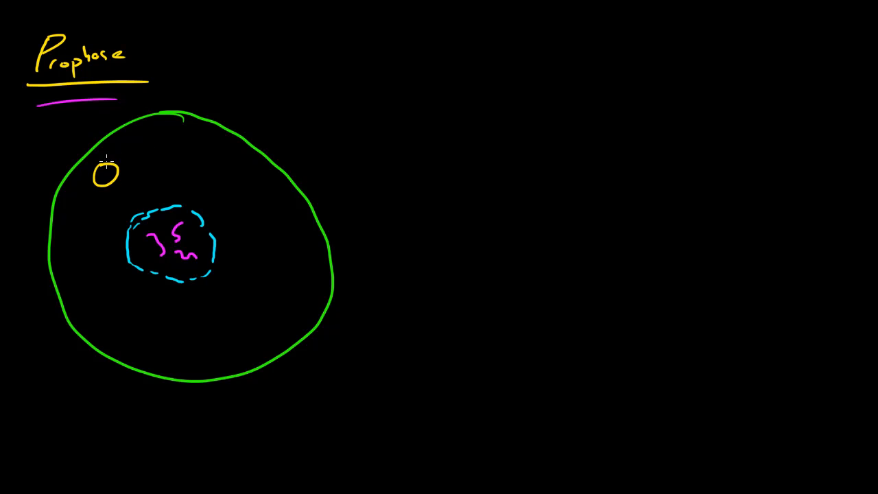
{"action": "left_click_drag", "start_coordinate": [96, 171], "coordinate": [115, 175]}
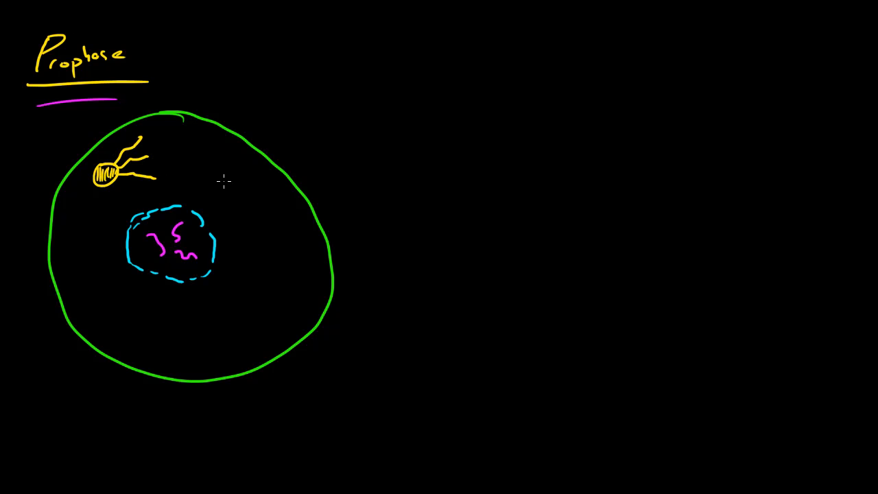
{"action": "left_click_drag", "start_coordinate": [216, 178], "coordinate": [244, 179]}
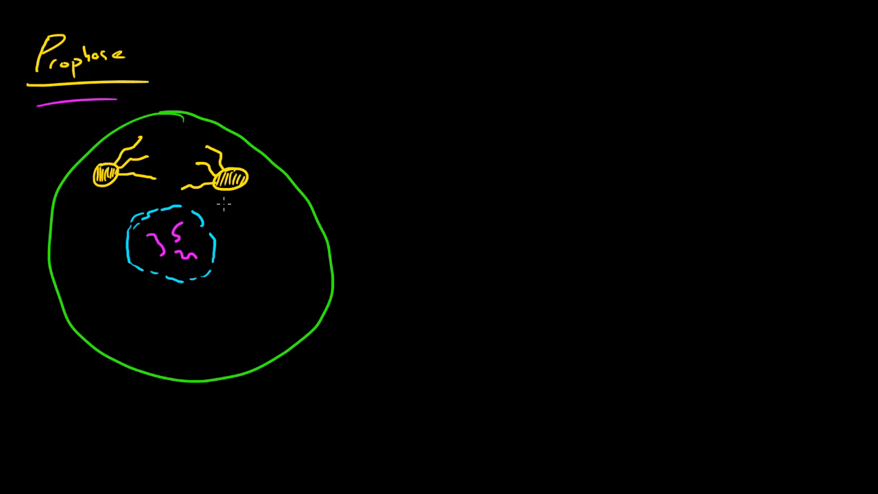
{"action": "mouse_move", "coordinate": [19, 129]}
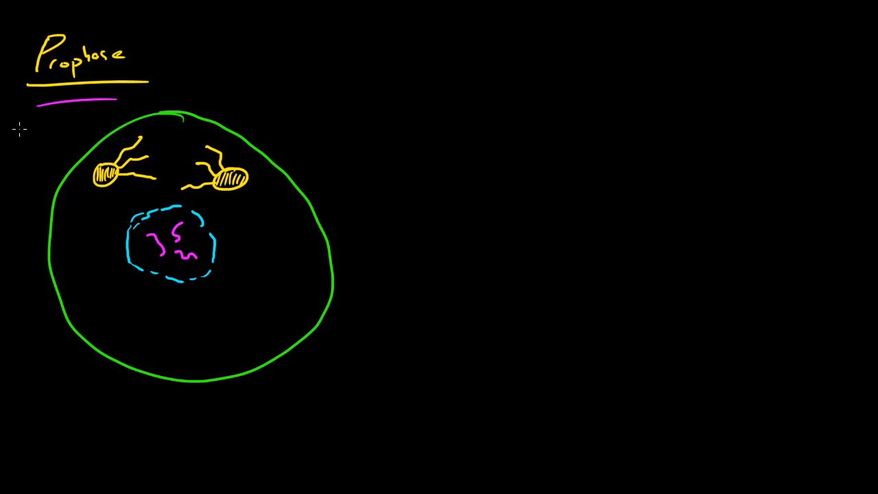
{"action": "mouse_move", "coordinate": [381, 270]}
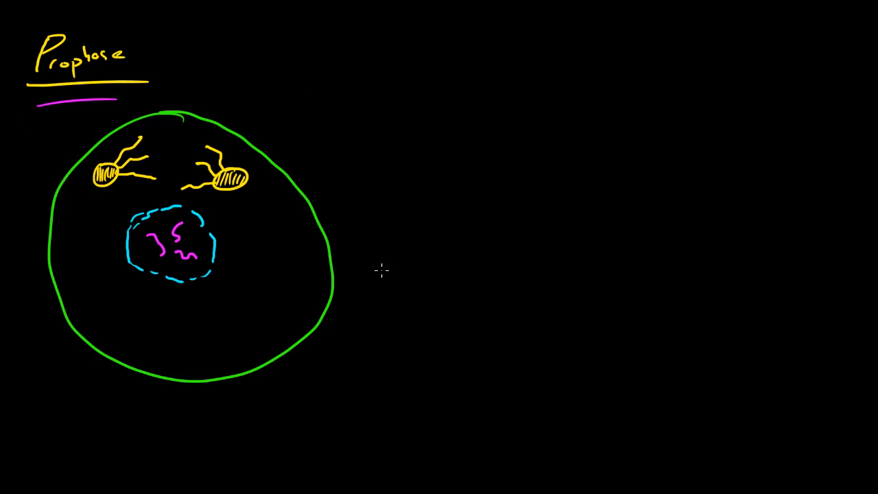
{"action": "left_click_drag", "start_coordinate": [350, 266], "coordinate": [396, 264]}
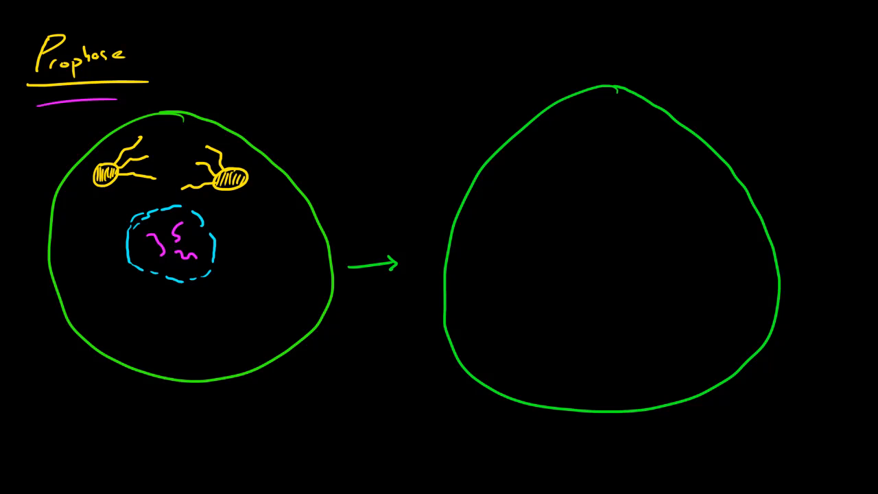
- Draw loose magenta chromosomes in the right cell with yellow spindle fibres from its centrosomes
{"action": "left_click_drag", "start_coordinate": [578, 233], "coordinate": [624, 257]}
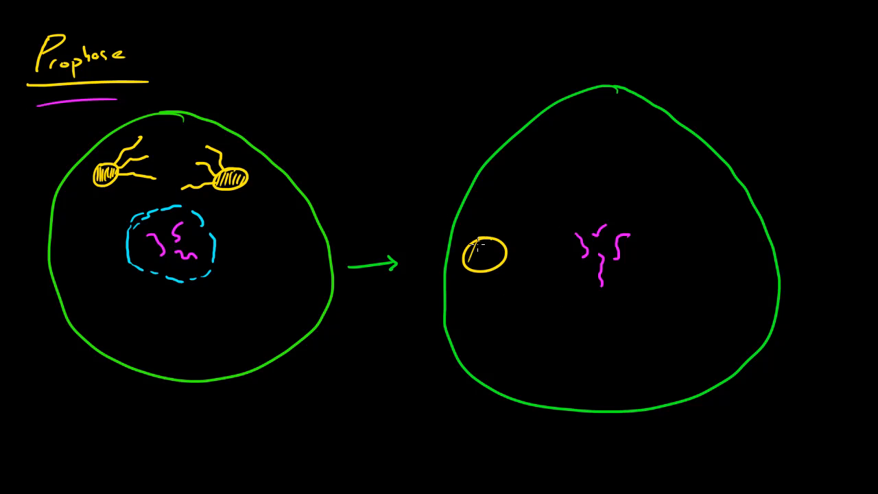
{"action": "left_click_drag", "start_coordinate": [487, 254], "coordinate": [528, 227]}
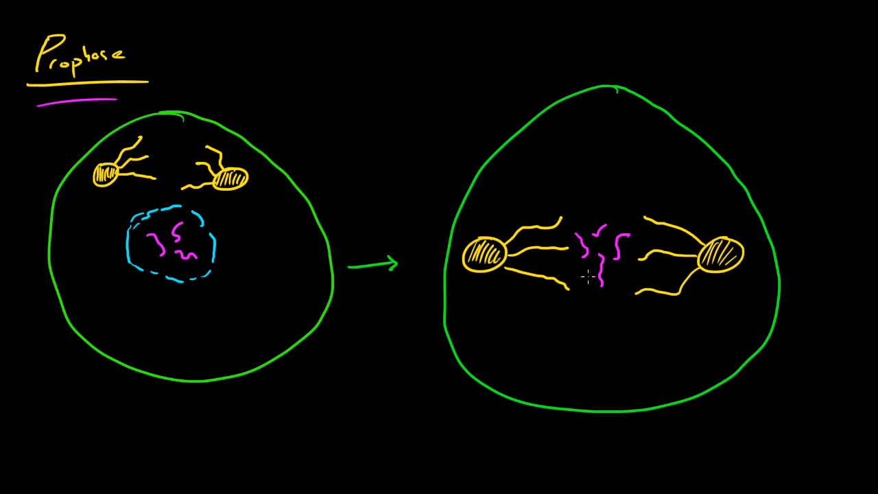
{"action": "mouse_move", "coordinate": [282, 162]}
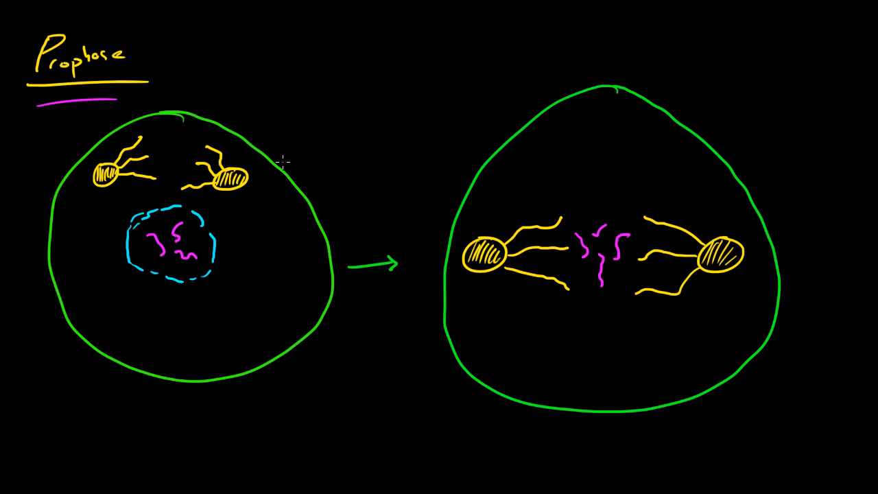
{"action": "mouse_move", "coordinate": [249, 129]}
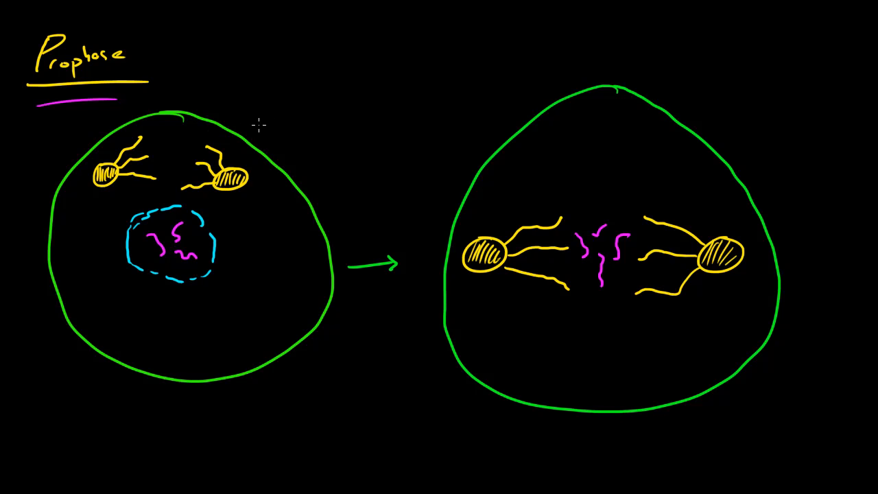
{"action": "mouse_move", "coordinate": [281, 178]}
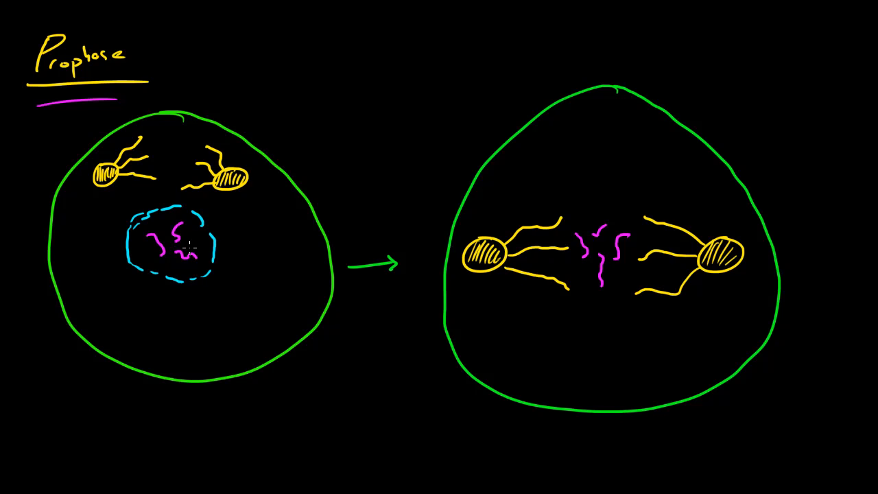
{"action": "mouse_move", "coordinate": [296, 257]}
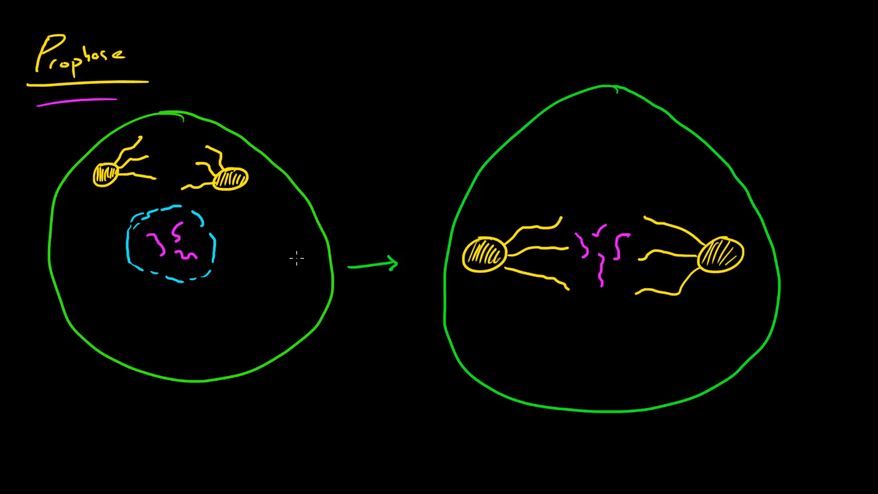
{"action": "mouse_move", "coordinate": [294, 280]}
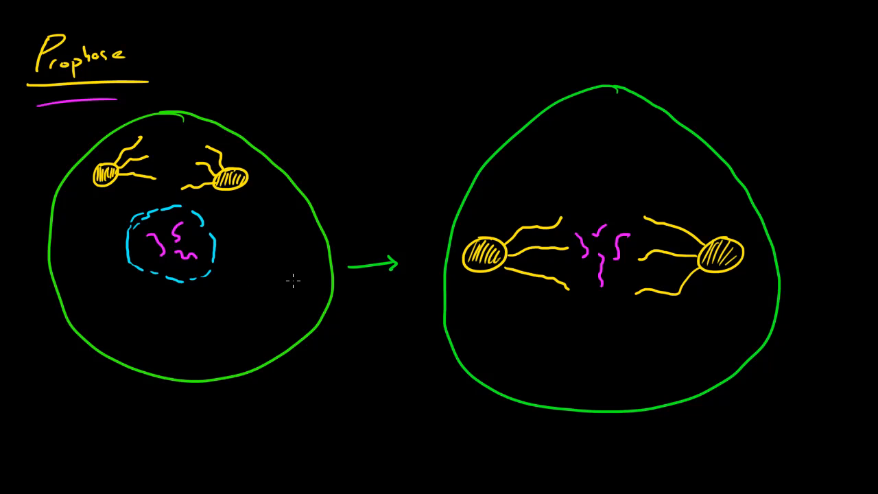
{"action": "mouse_move", "coordinate": [201, 300]}
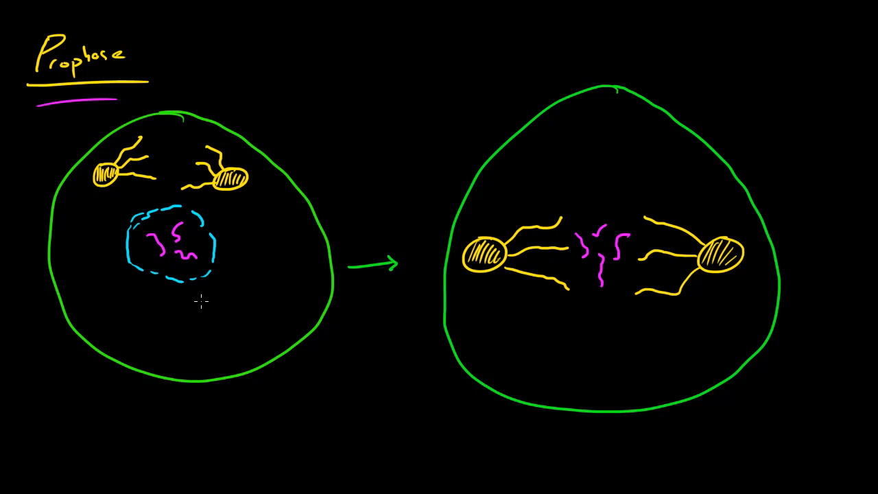
{"action": "mouse_move", "coordinate": [212, 244]}
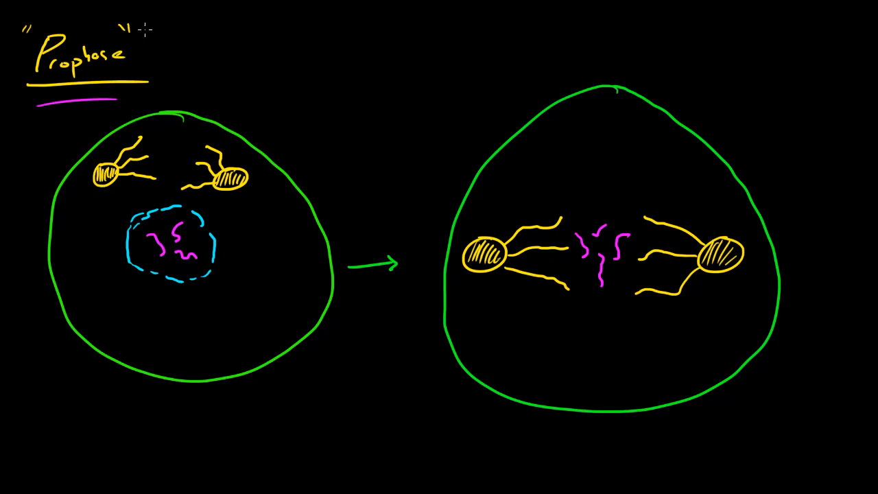
{"action": "mouse_move", "coordinate": [241, 241]}
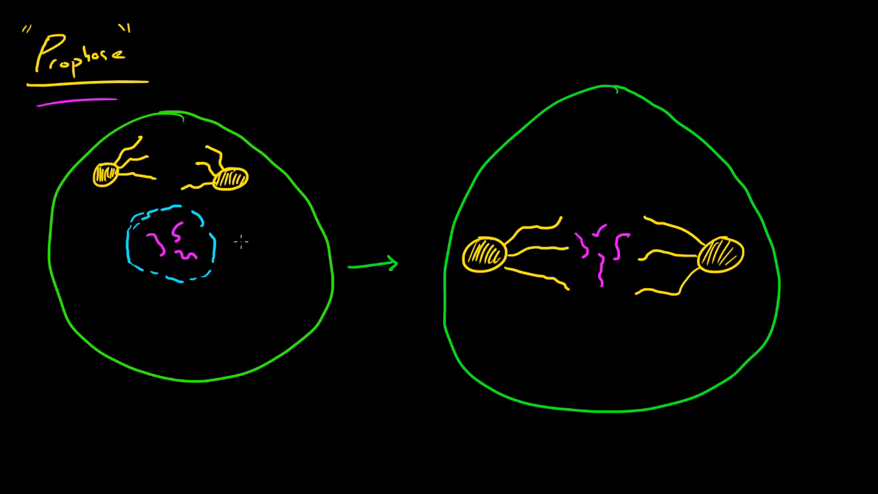
{"action": "mouse_move", "coordinate": [142, 233]}
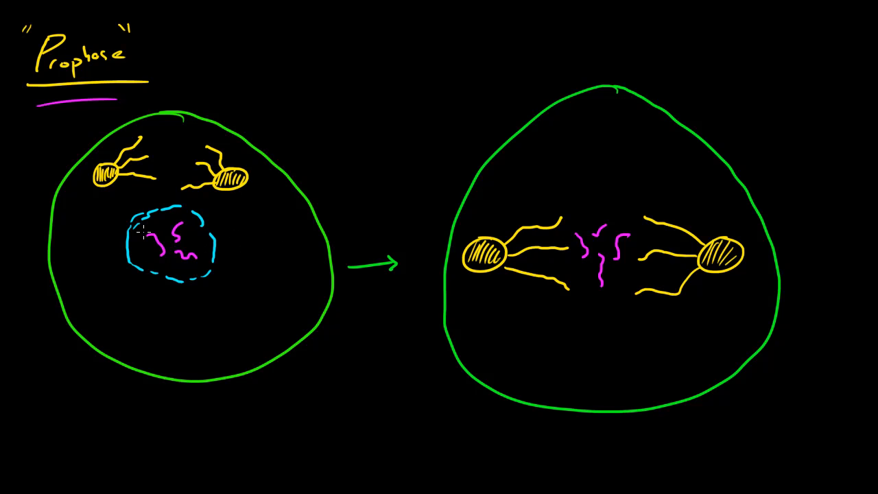
{"action": "mouse_move", "coordinate": [216, 230]}
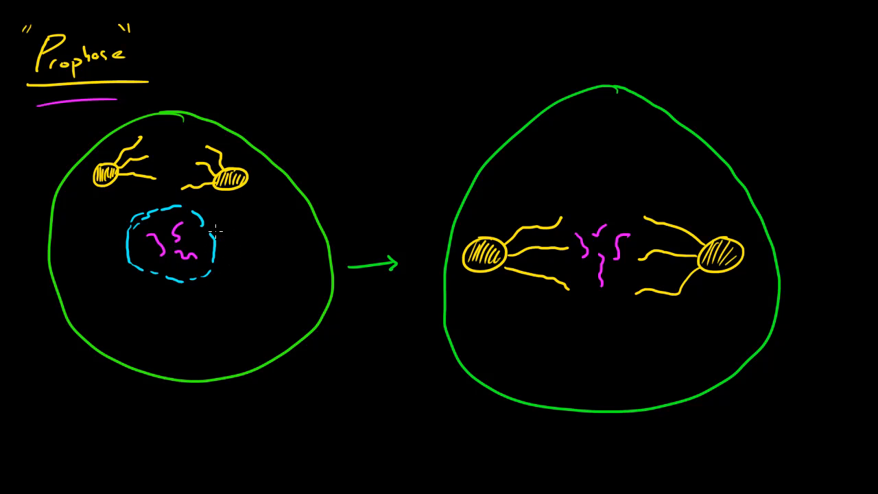
{"action": "mouse_move", "coordinate": [469, 231]}
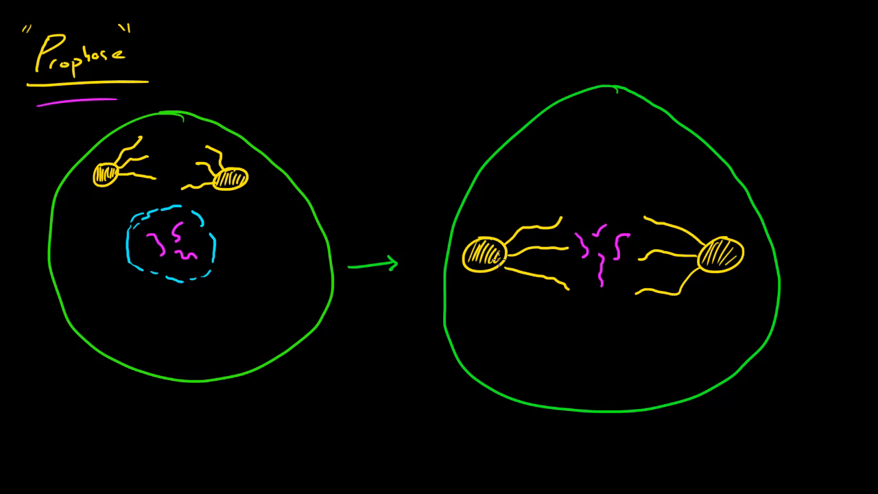
{"action": "mouse_move", "coordinate": [702, 236]}
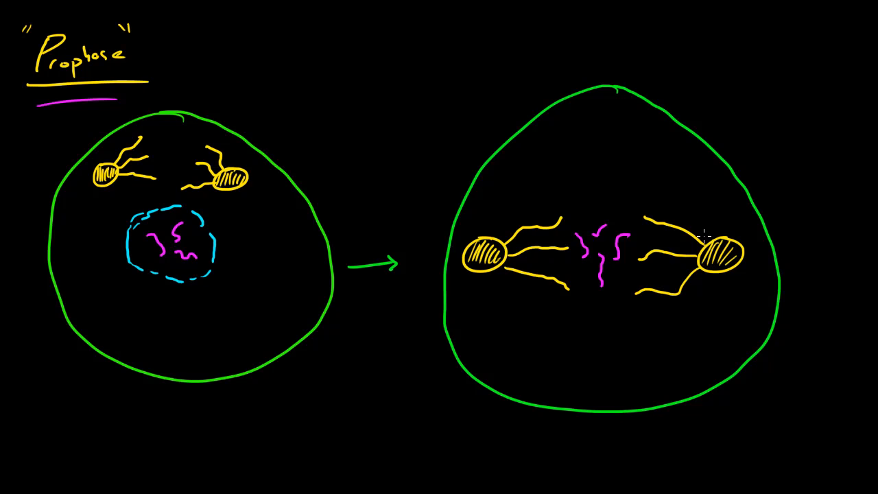
{"action": "mouse_move", "coordinate": [137, 153]}
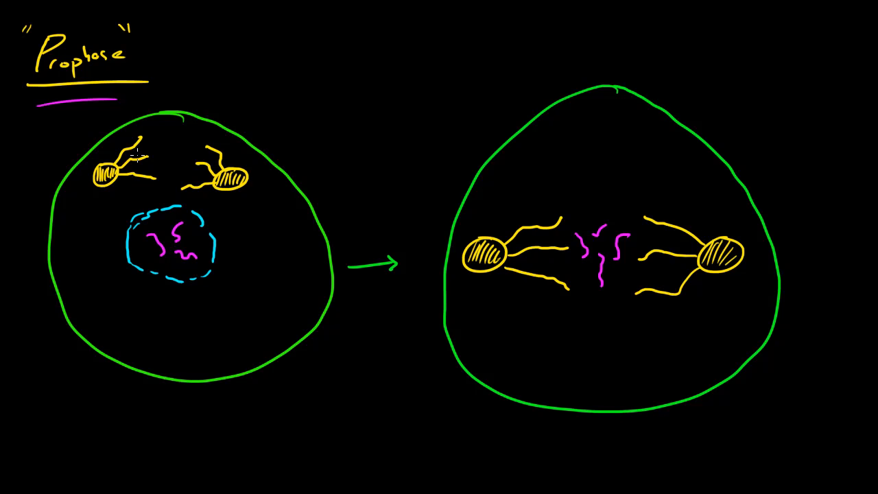